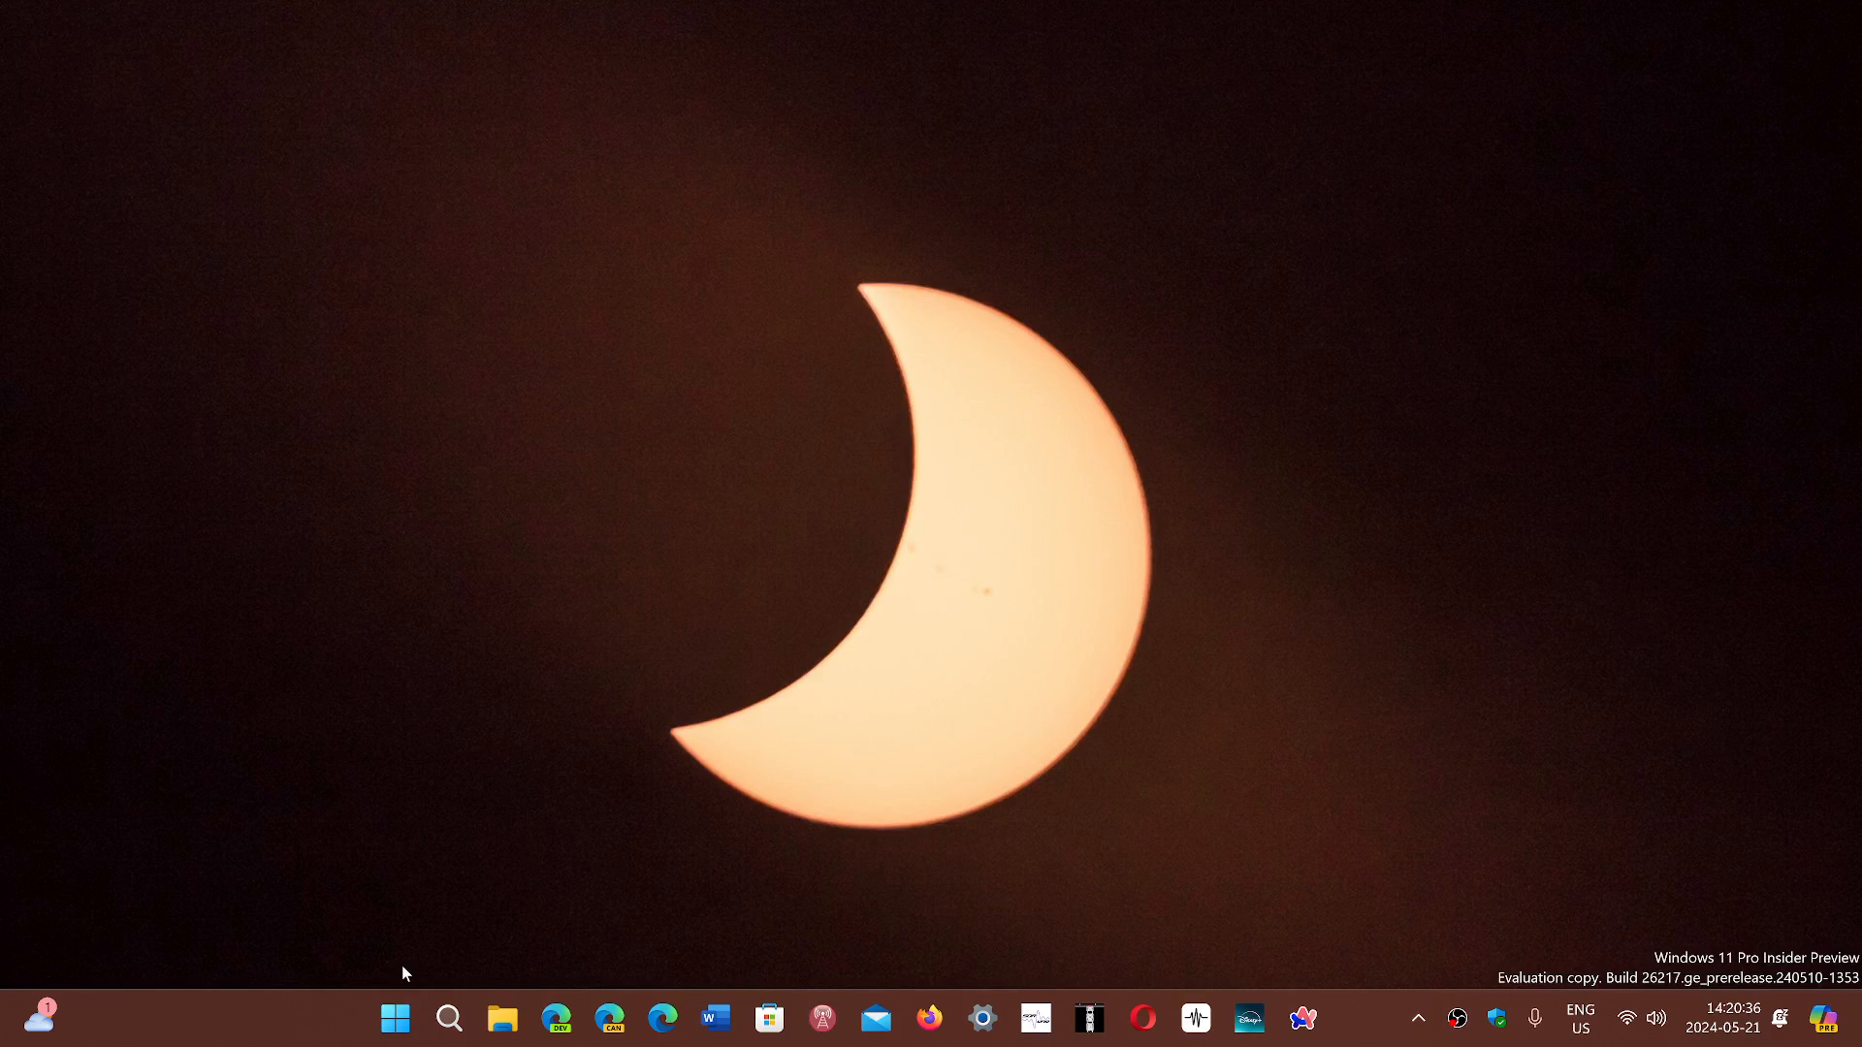
# Step: Open the Start menu from the taskbar to show pinned apps and recommendations
pyautogui.click(396, 1018)
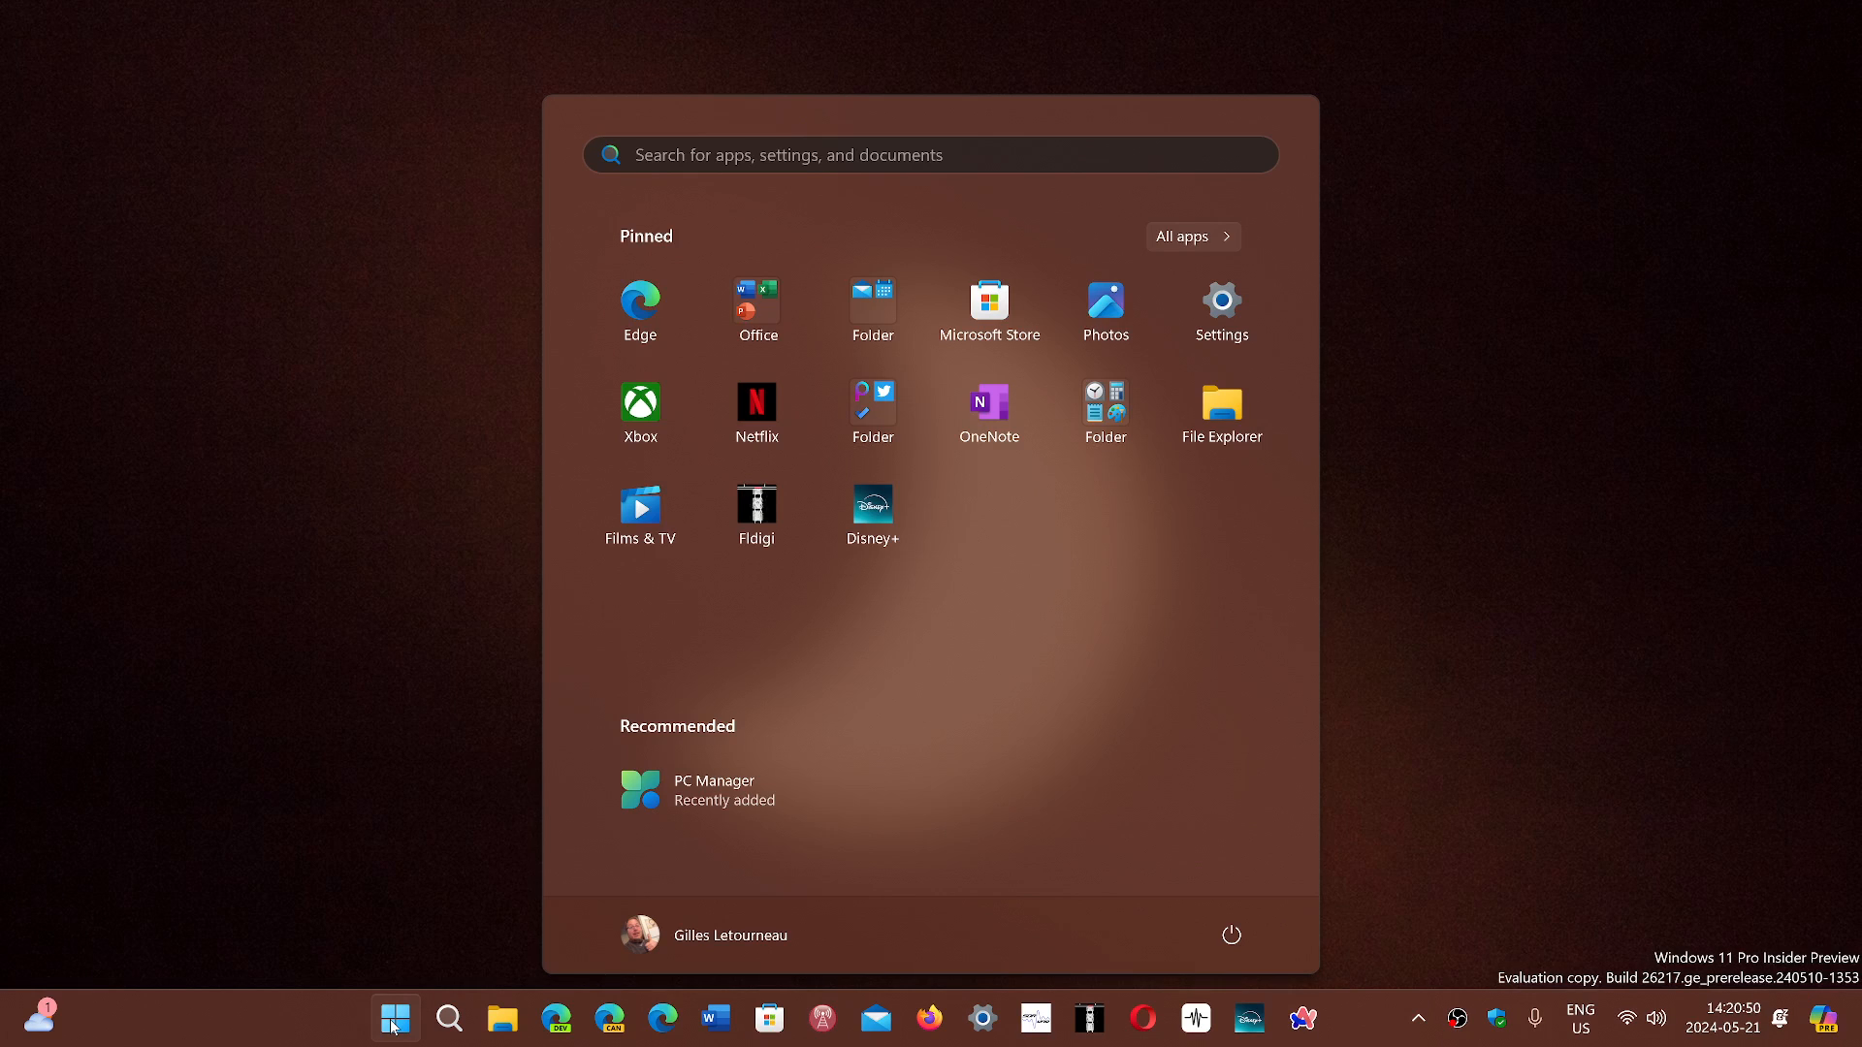
pyautogui.moveTo(1220, 312)
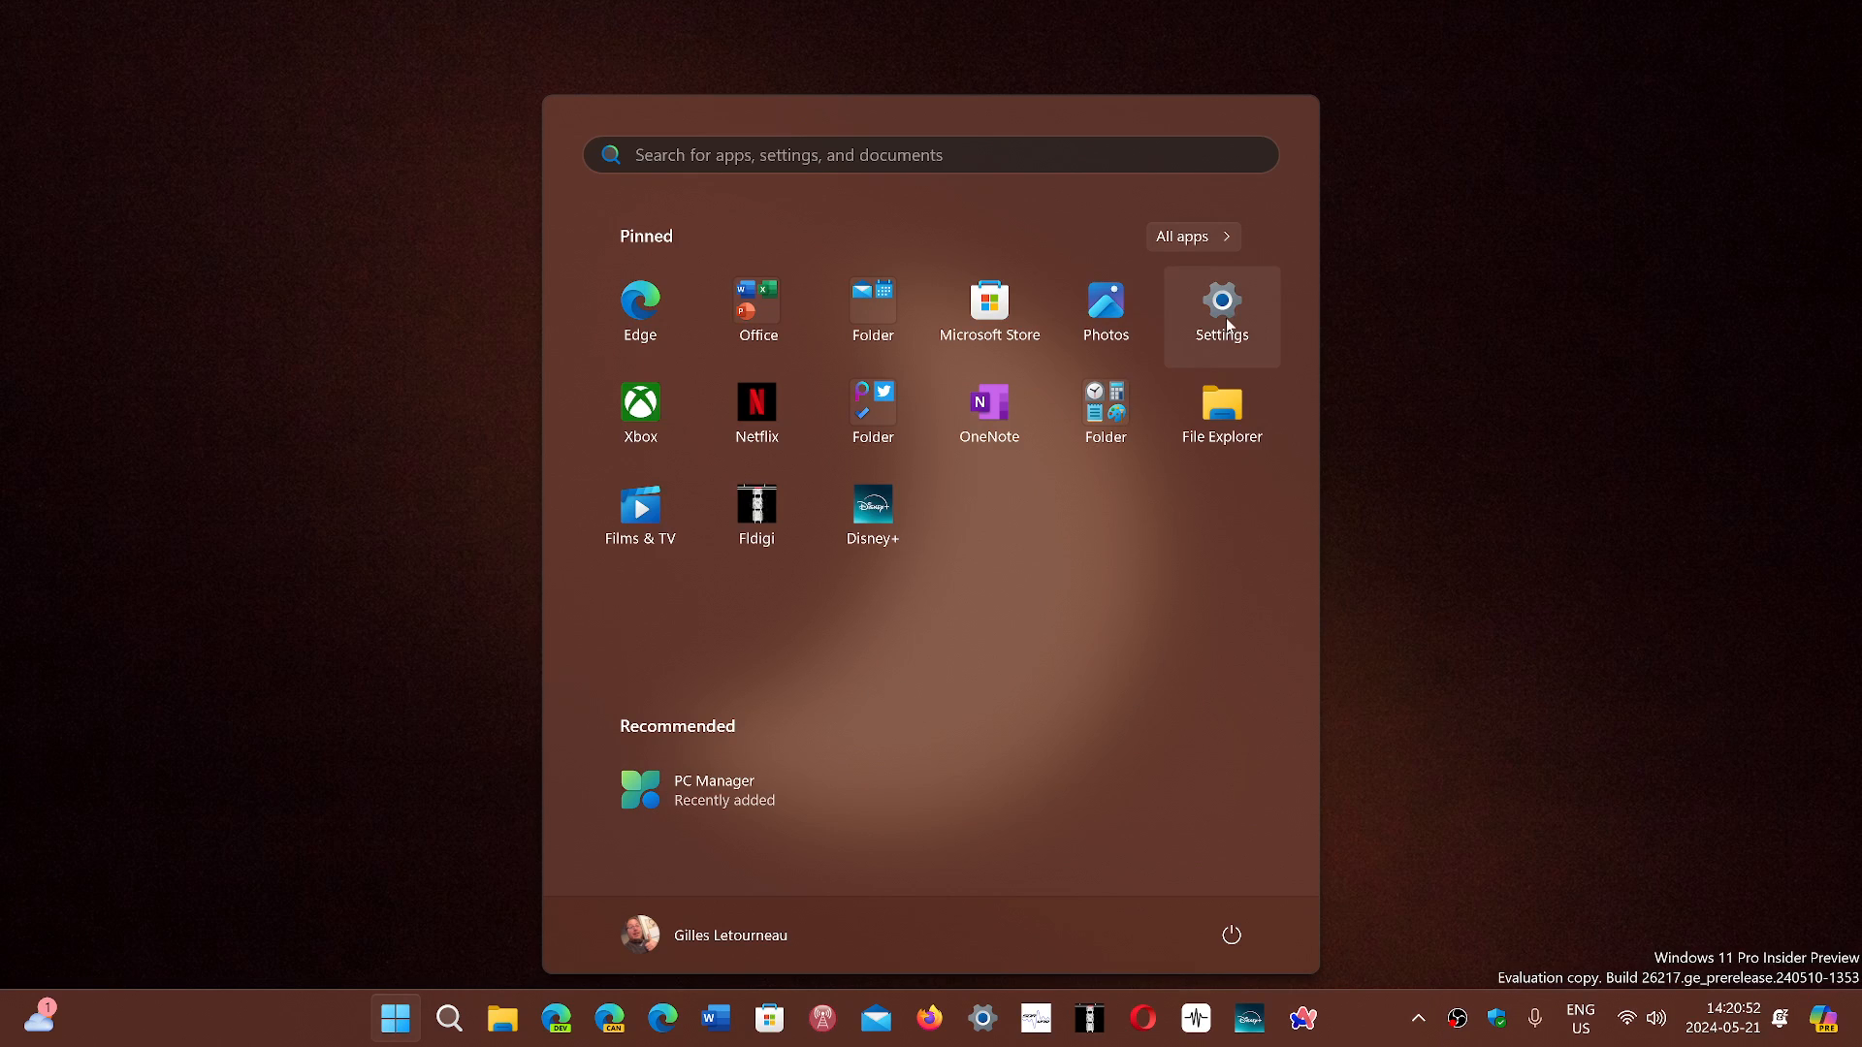
# Step: Launch the Settings app from the Start menu's Pinned section onto its Home page
pyautogui.click(1220, 303)
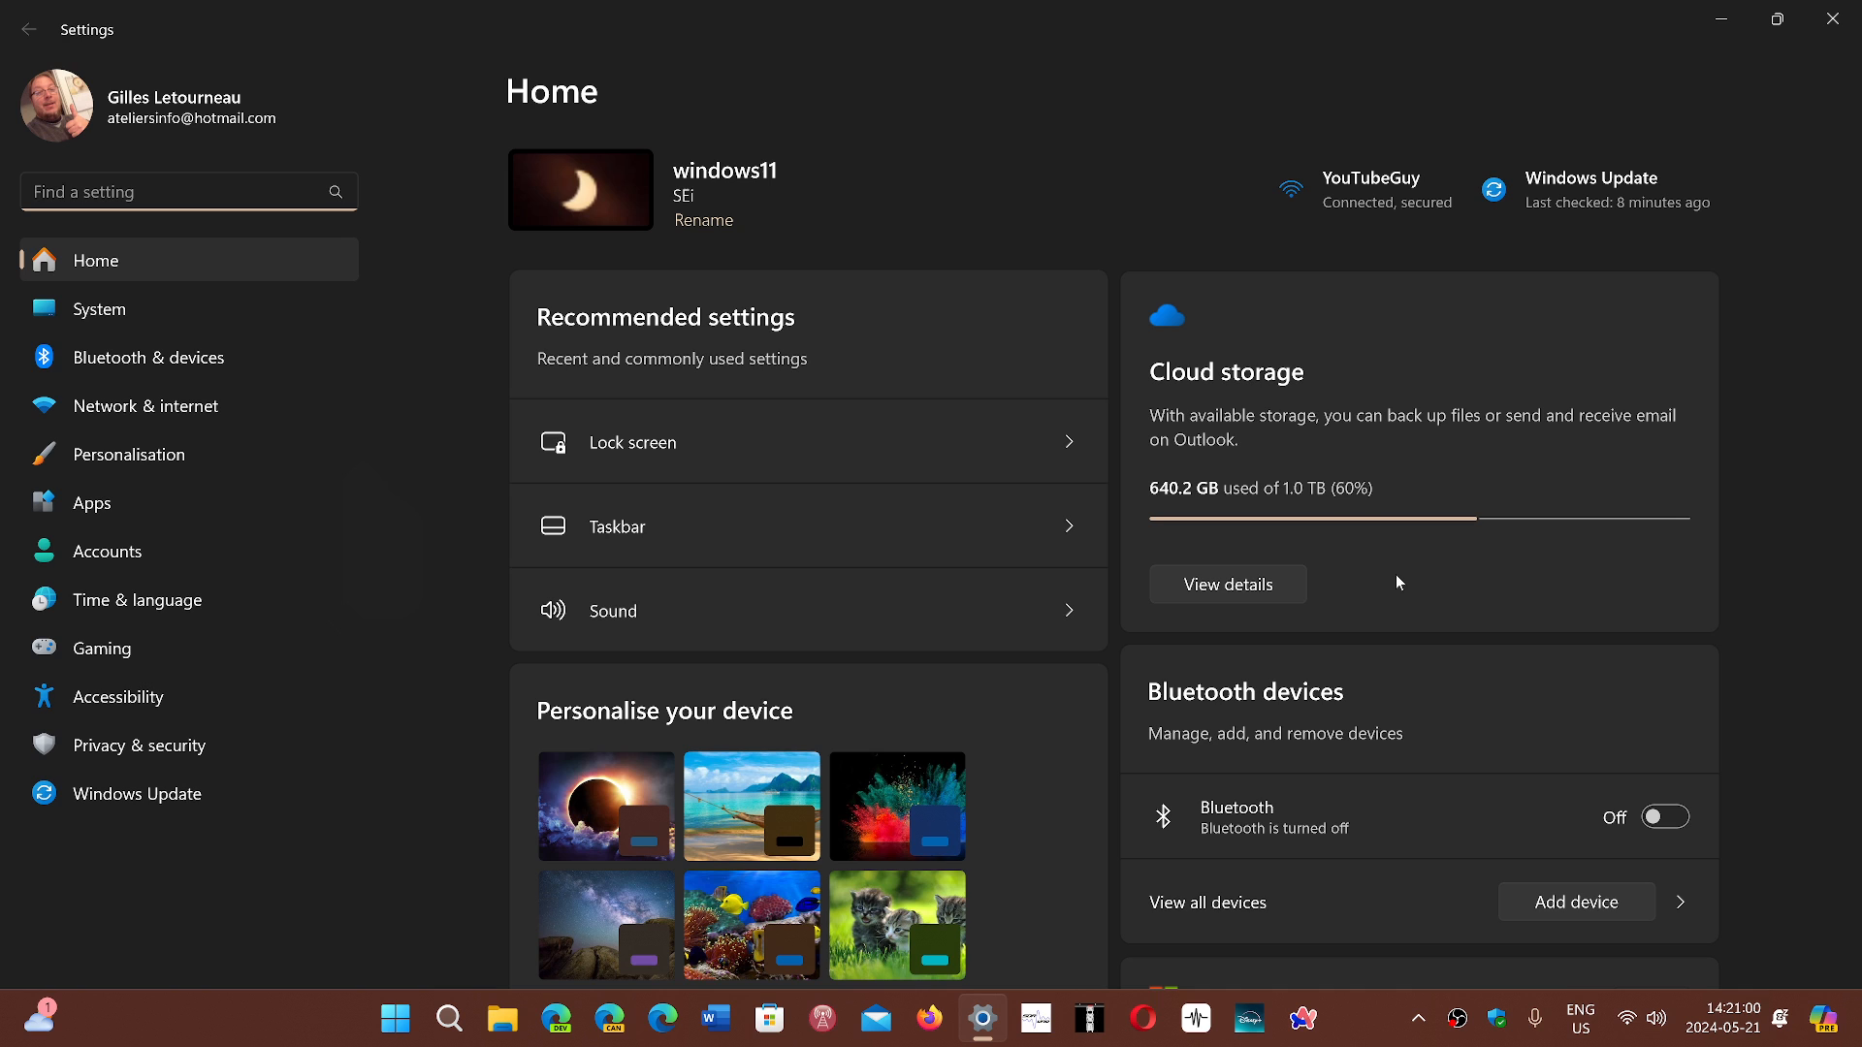
pyautogui.moveTo(1235, 574)
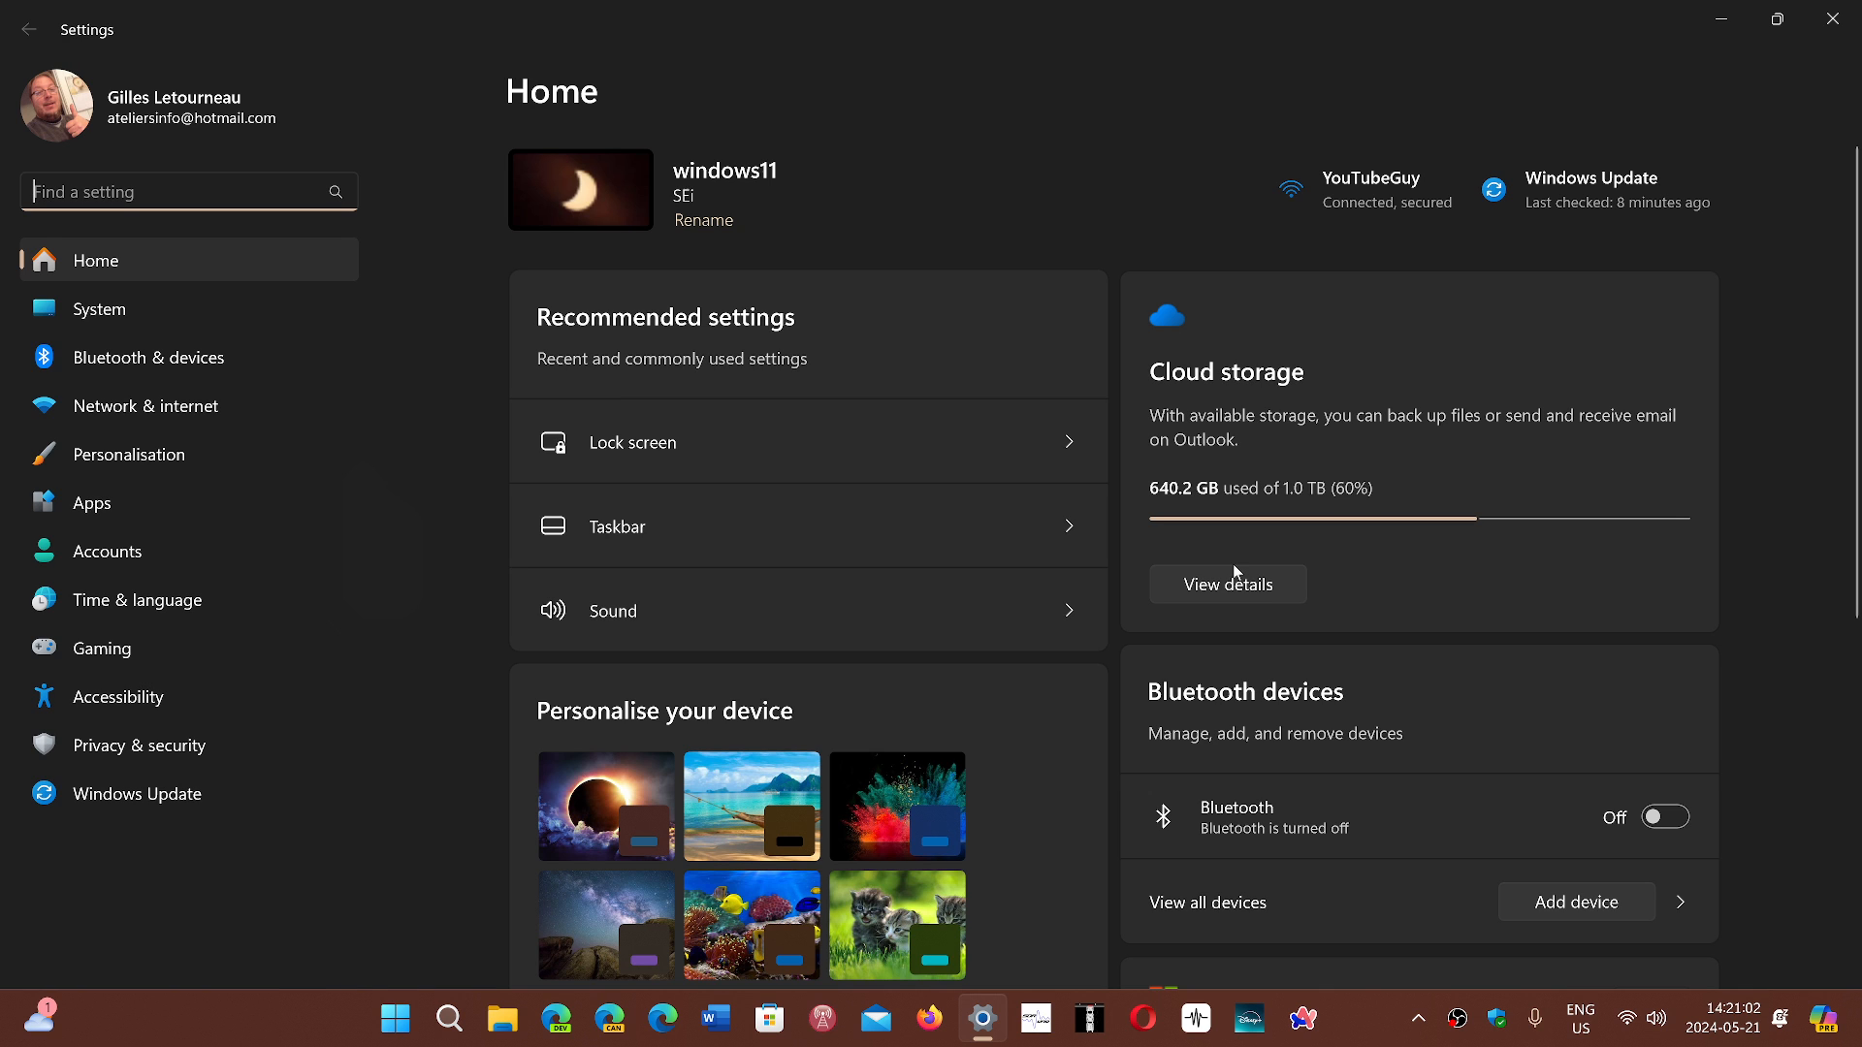
pyautogui.moveTo(314, 692)
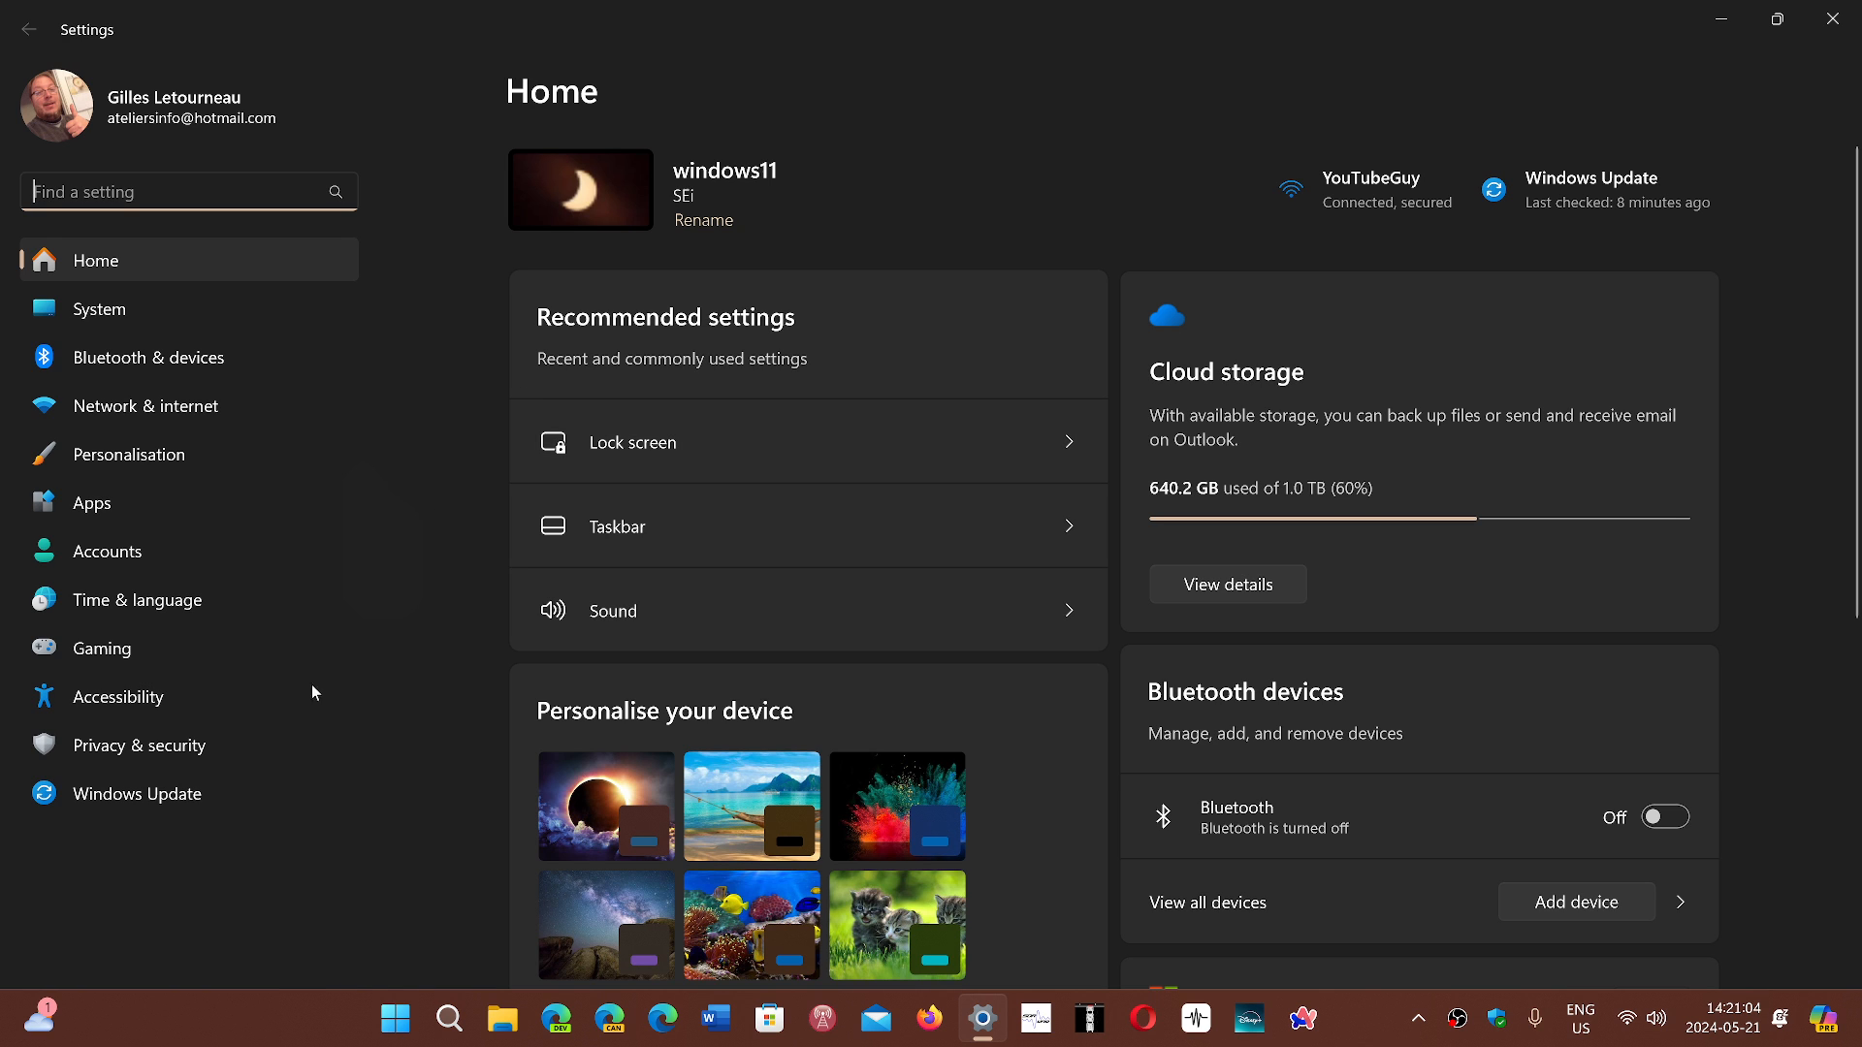
# Step: Go to Windows Update in the left pane, showing 'You're up to date'
pyautogui.click(140, 794)
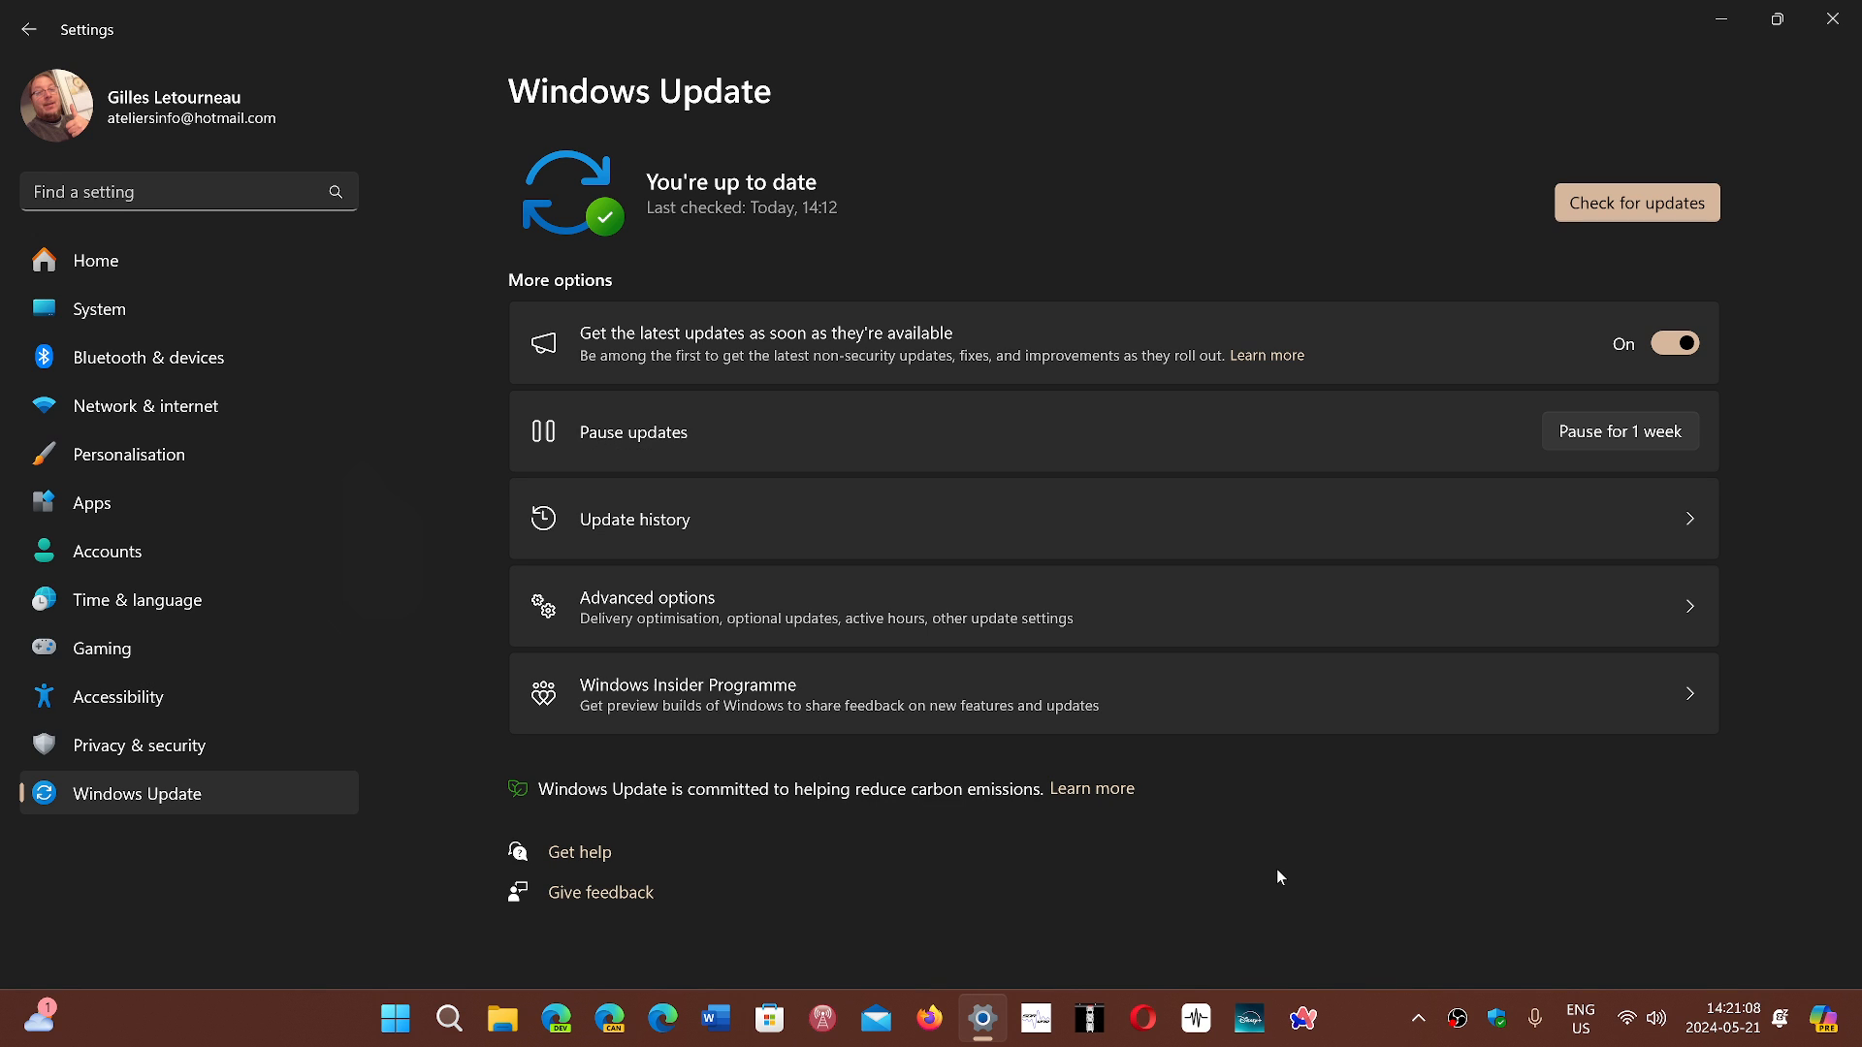
pyautogui.moveTo(1517, 169)
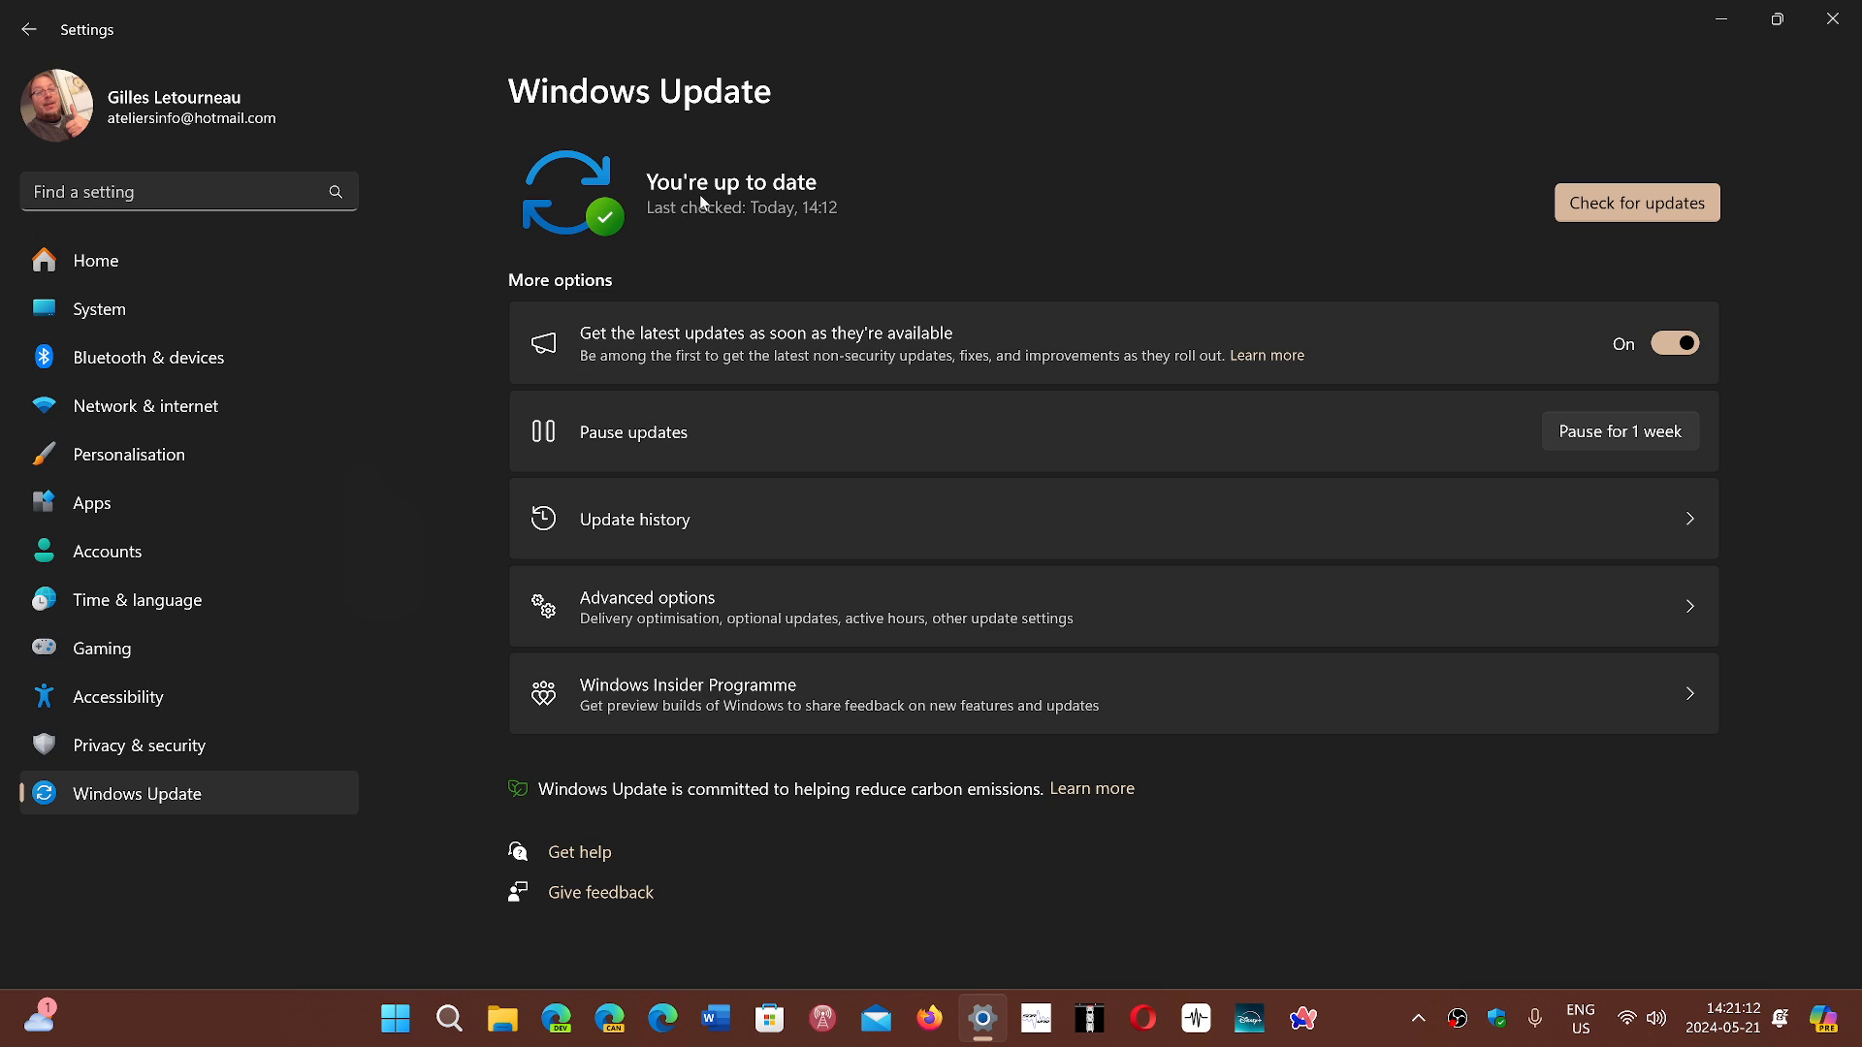
pyautogui.moveTo(1216, 200)
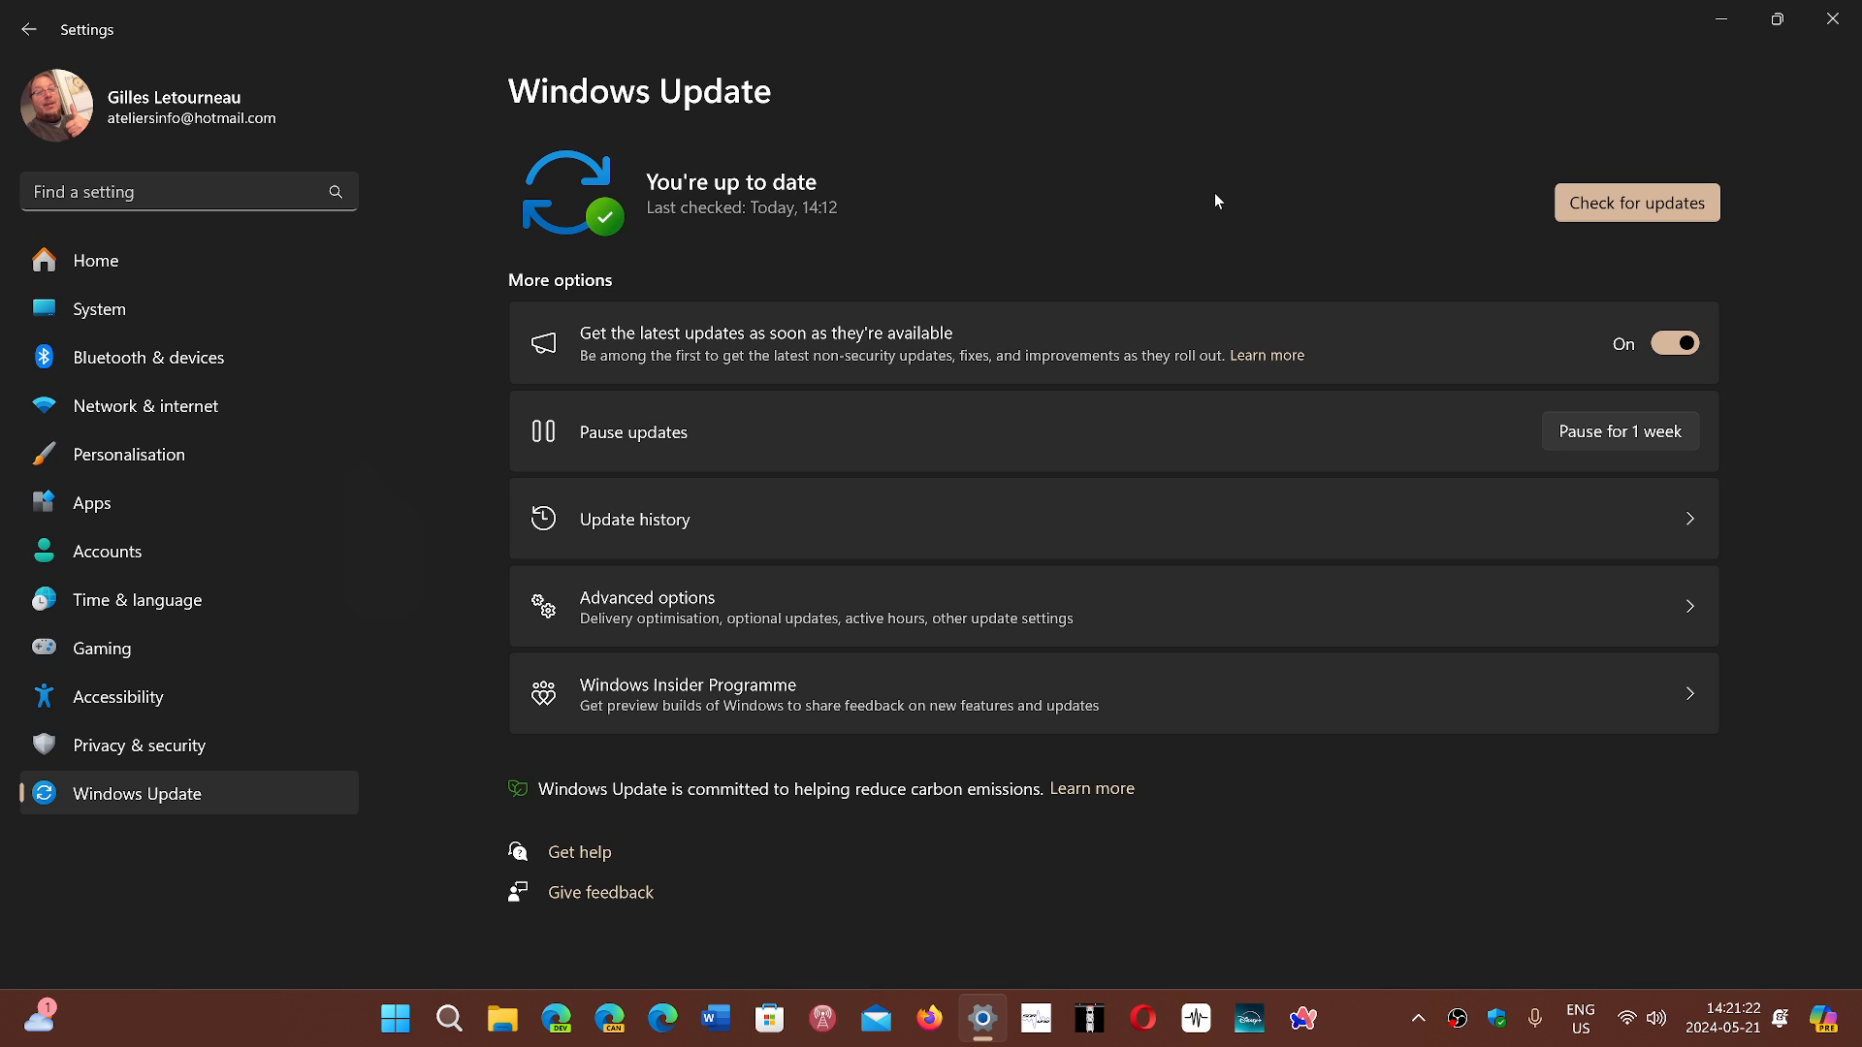
pyautogui.moveTo(1030, 215)
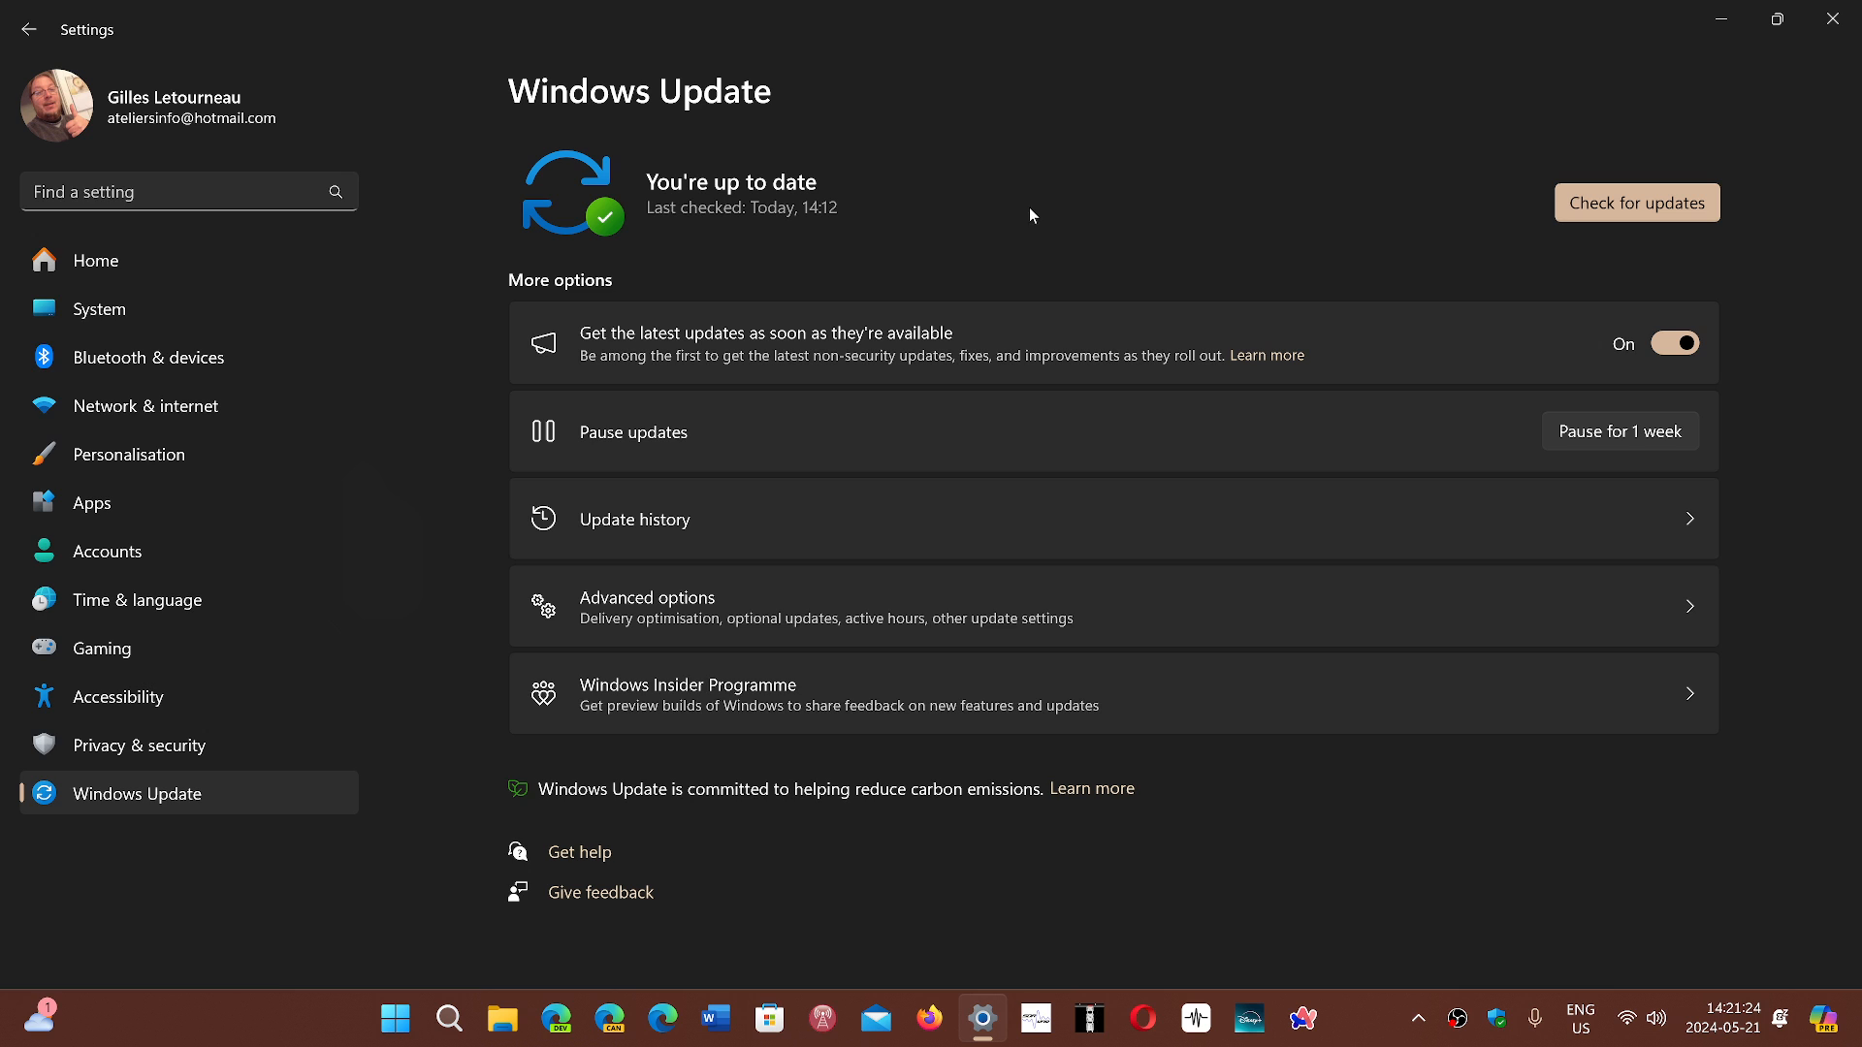
pyautogui.click(396, 1019)
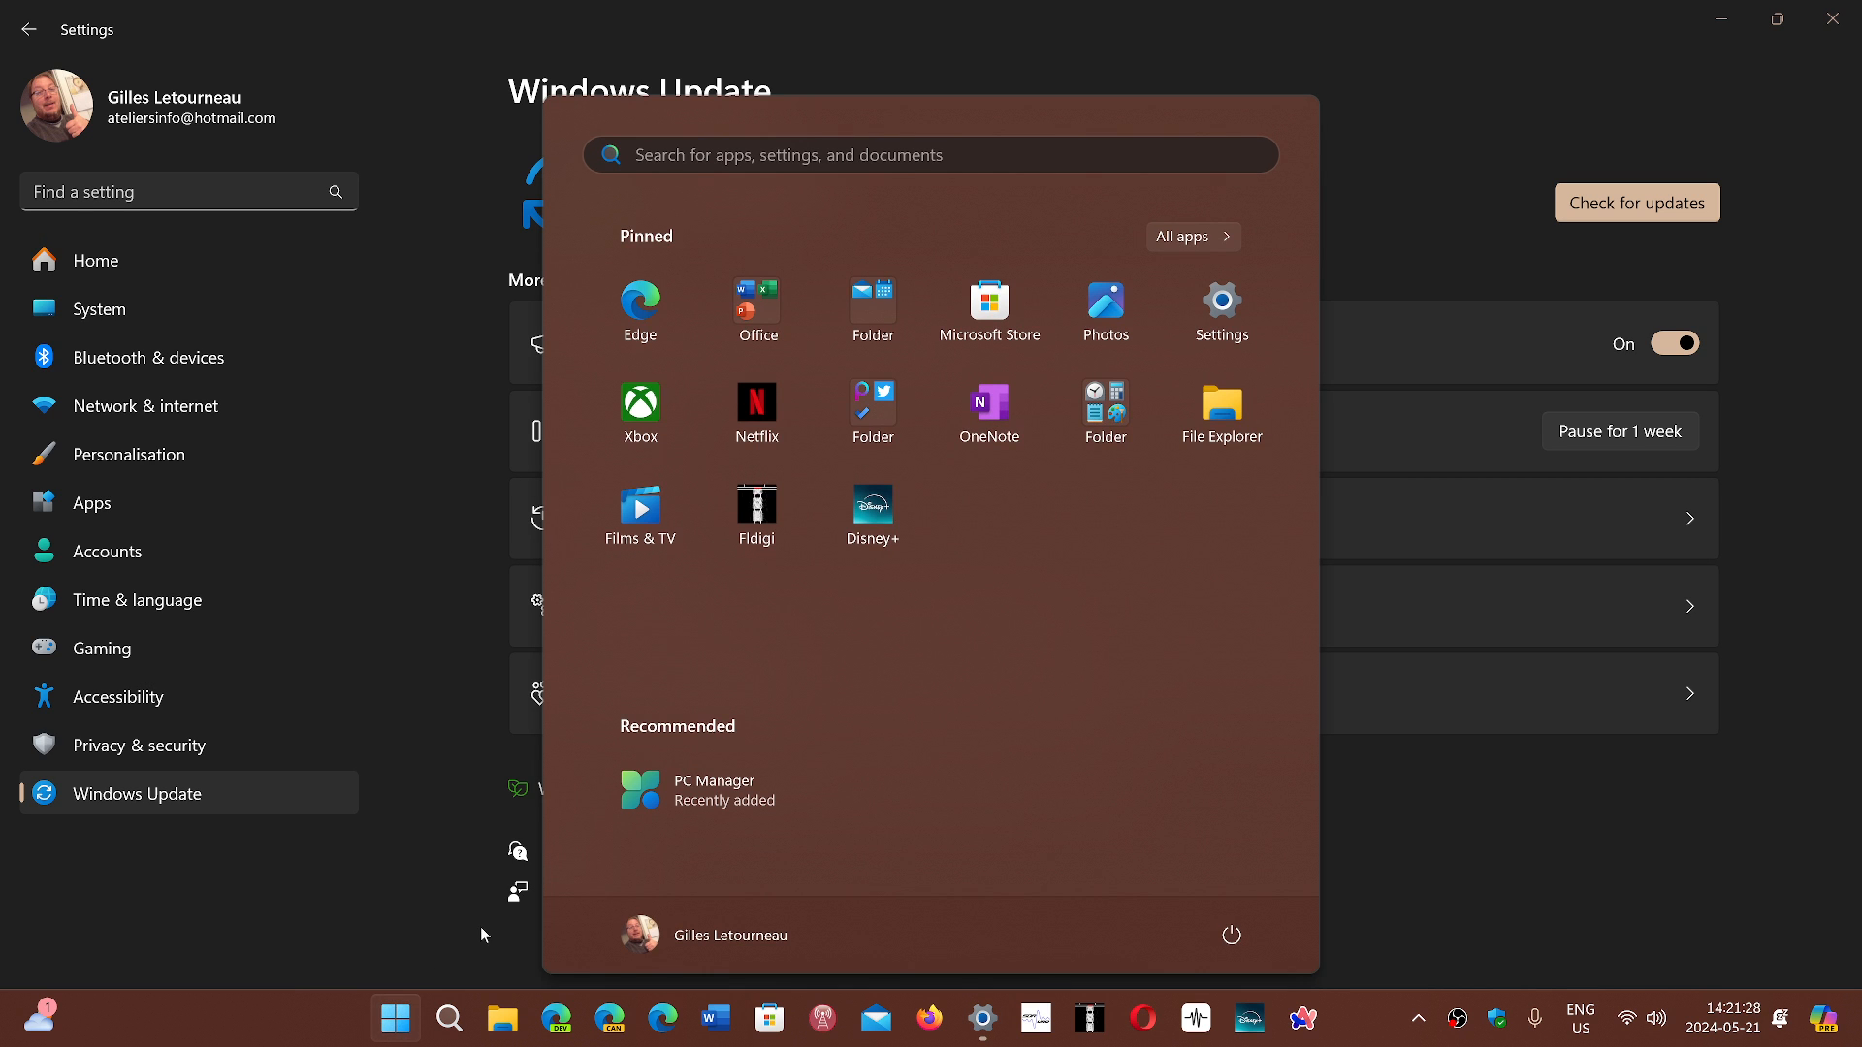
pyautogui.moveTo(409, 920)
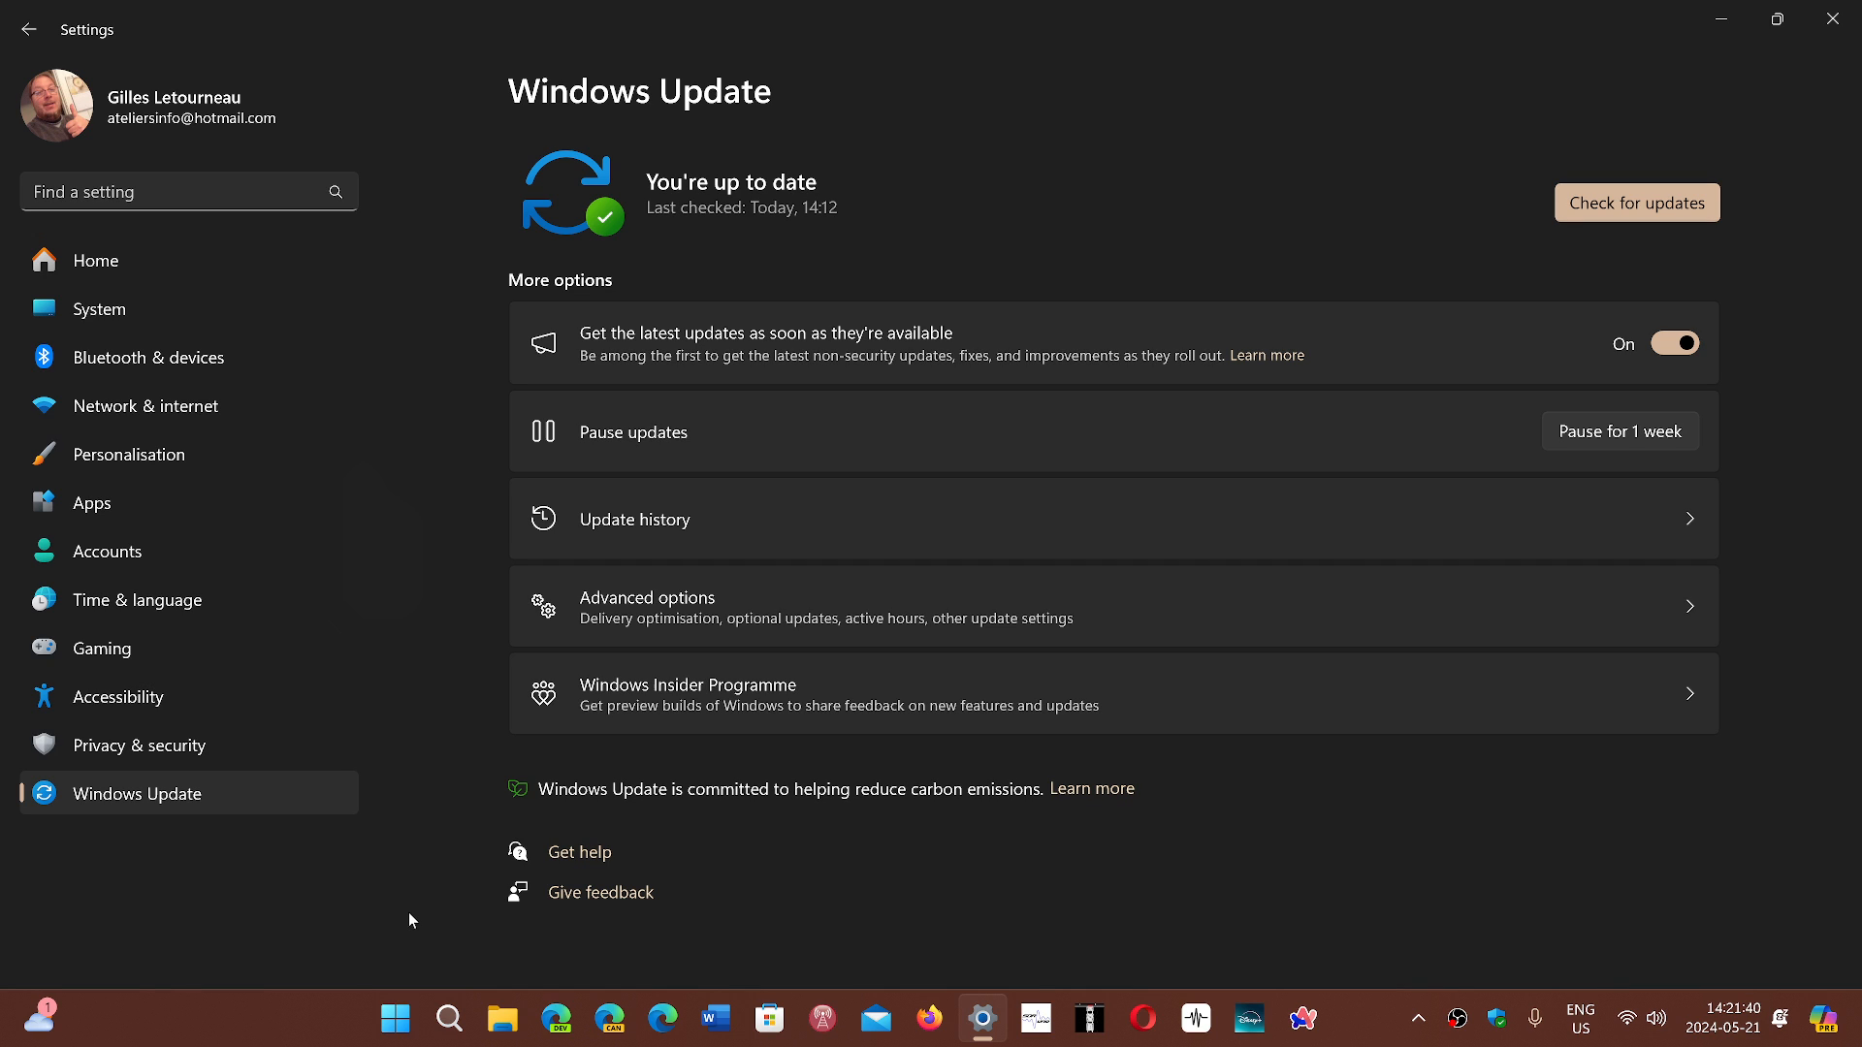
pyautogui.moveTo(1420, 848)
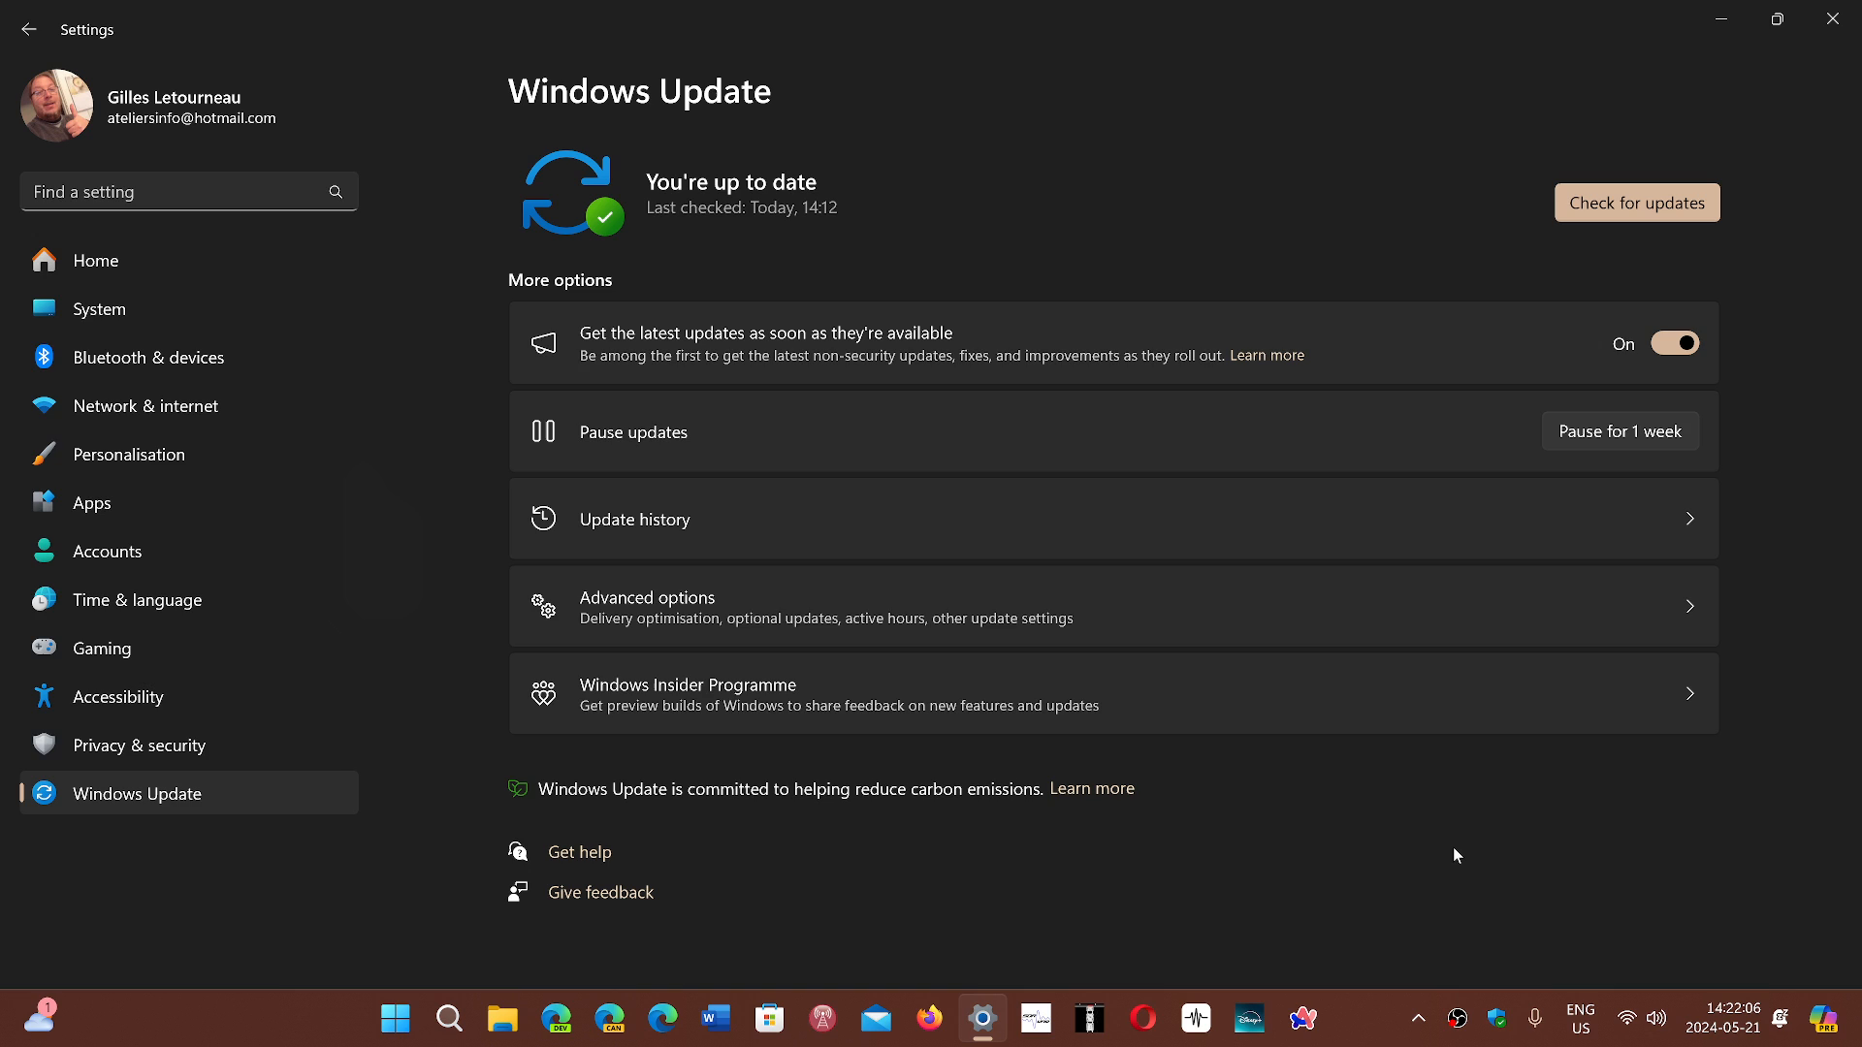
pyautogui.moveTo(1430, 781)
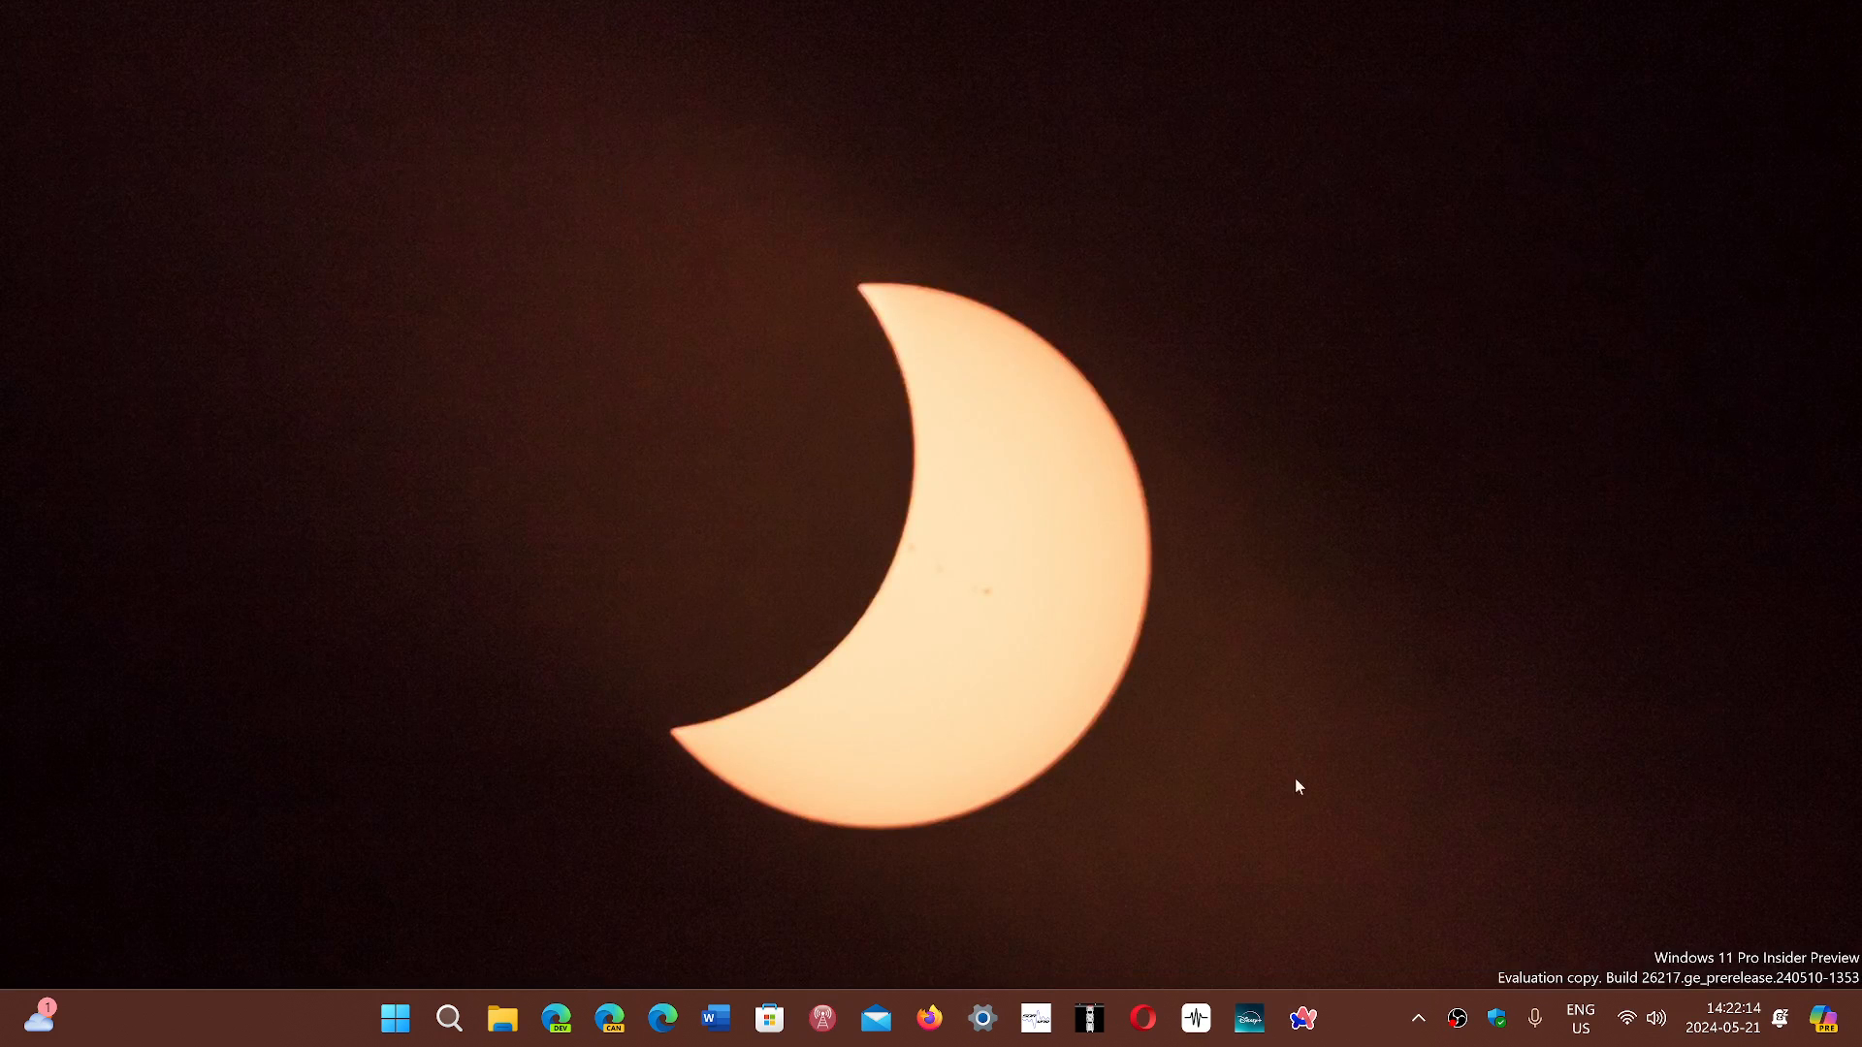
pyautogui.moveTo(1356, 1040)
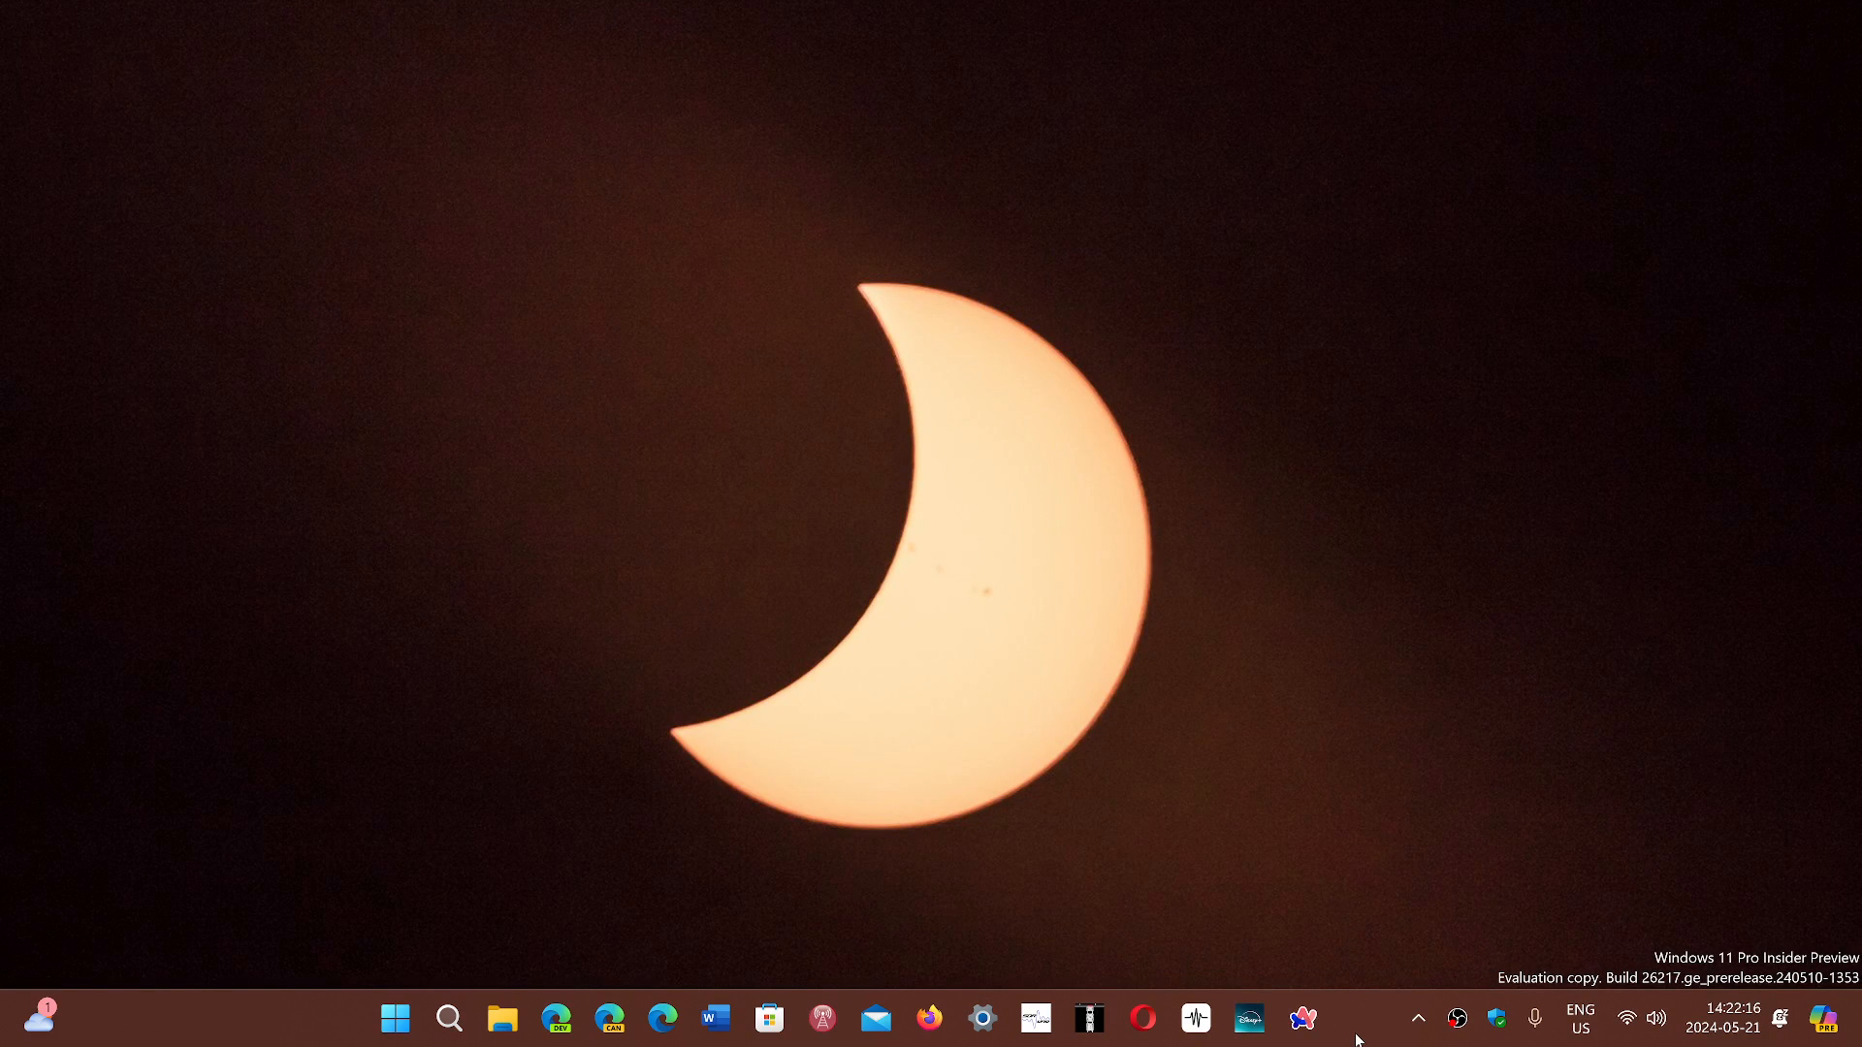